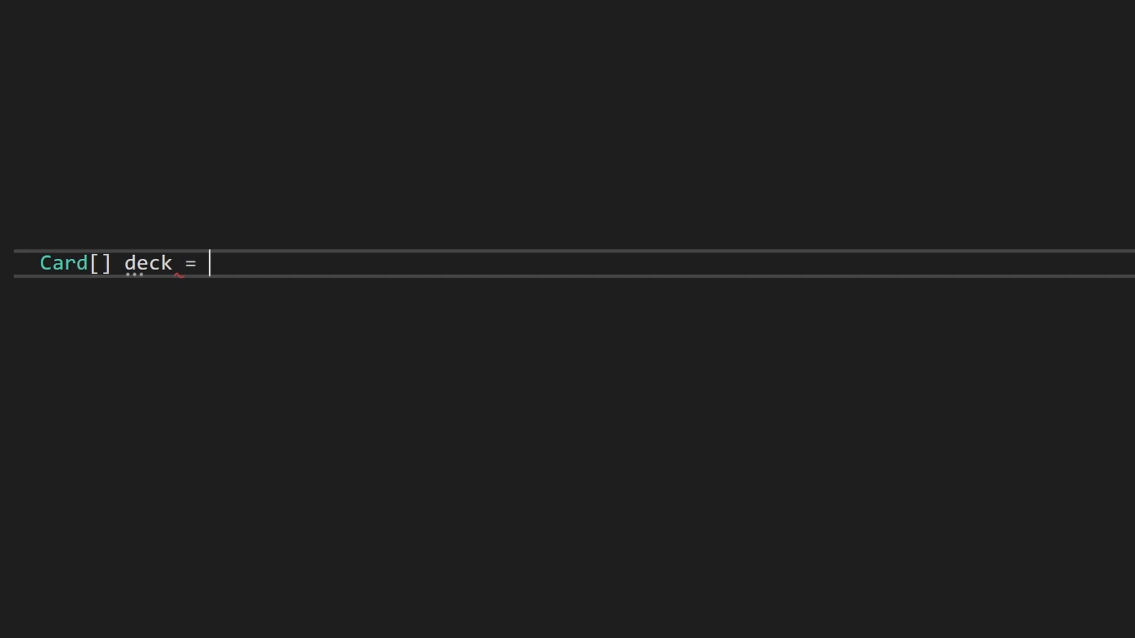
Type `Card[] deck = new Card[52];`, then begin a `List<Card> deck` declaration.
text(new c)
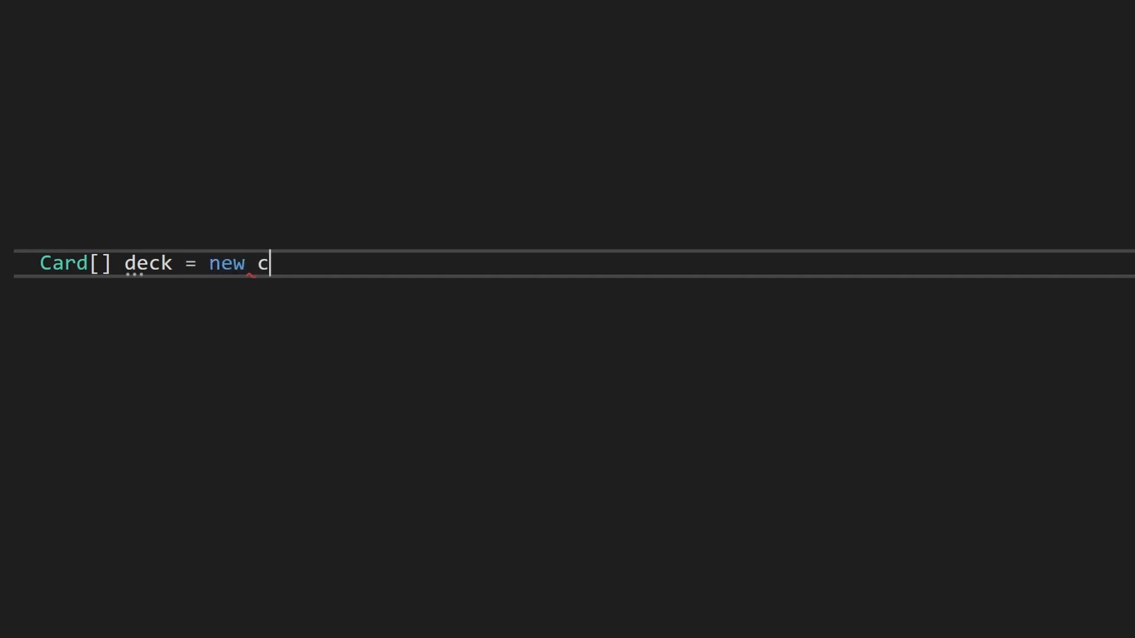
text(ard[52])
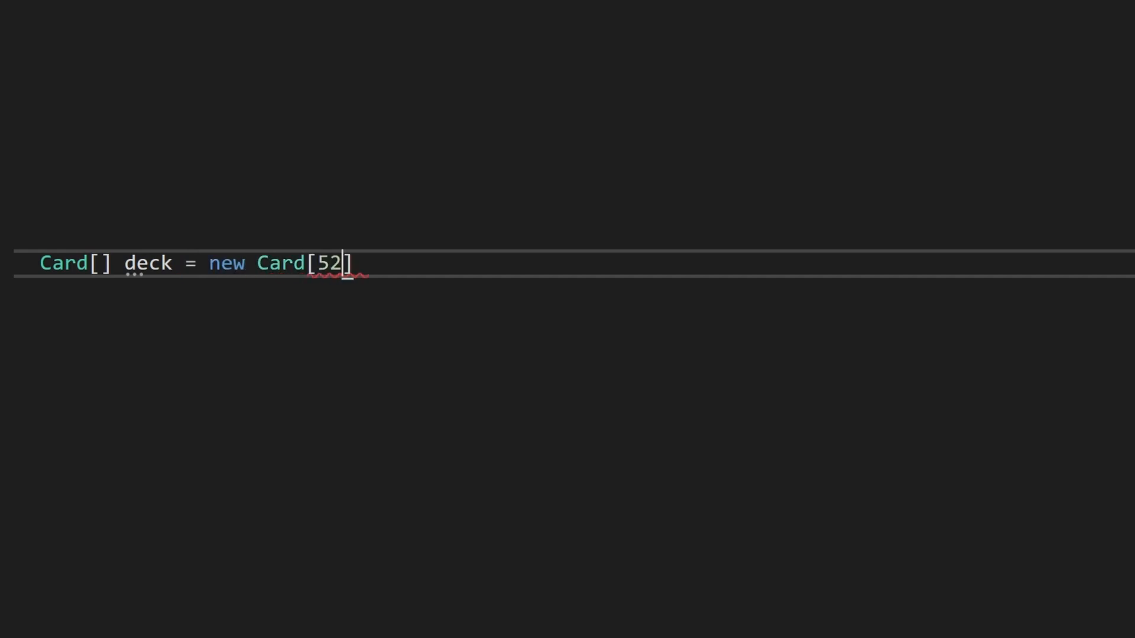
text(;)
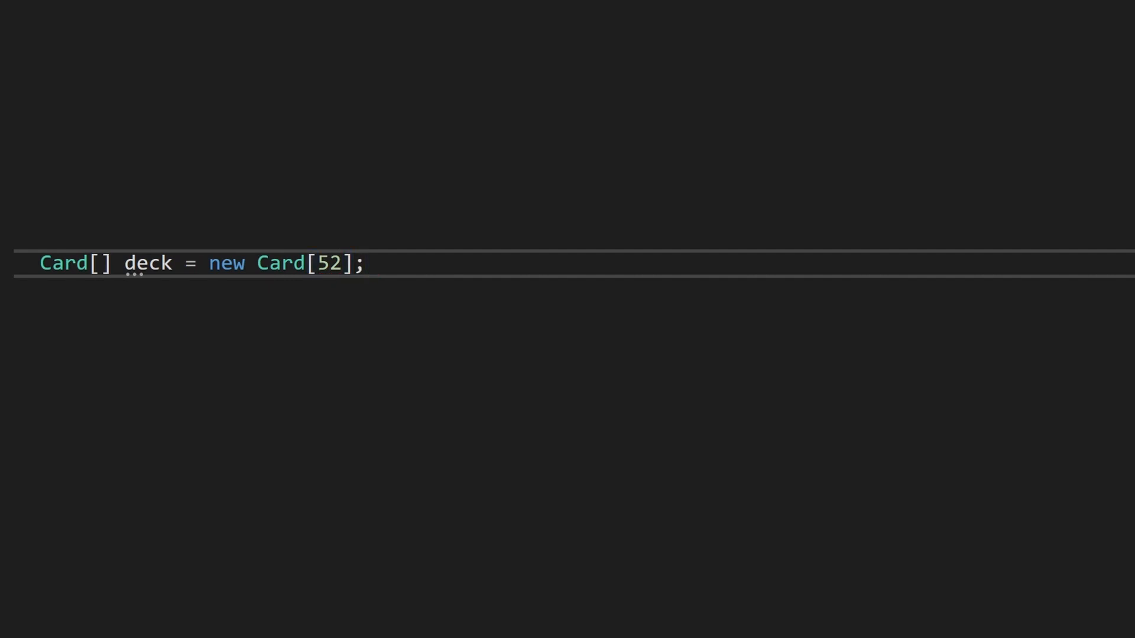
text(List<Card> deck = new List<Card>())
text(int)
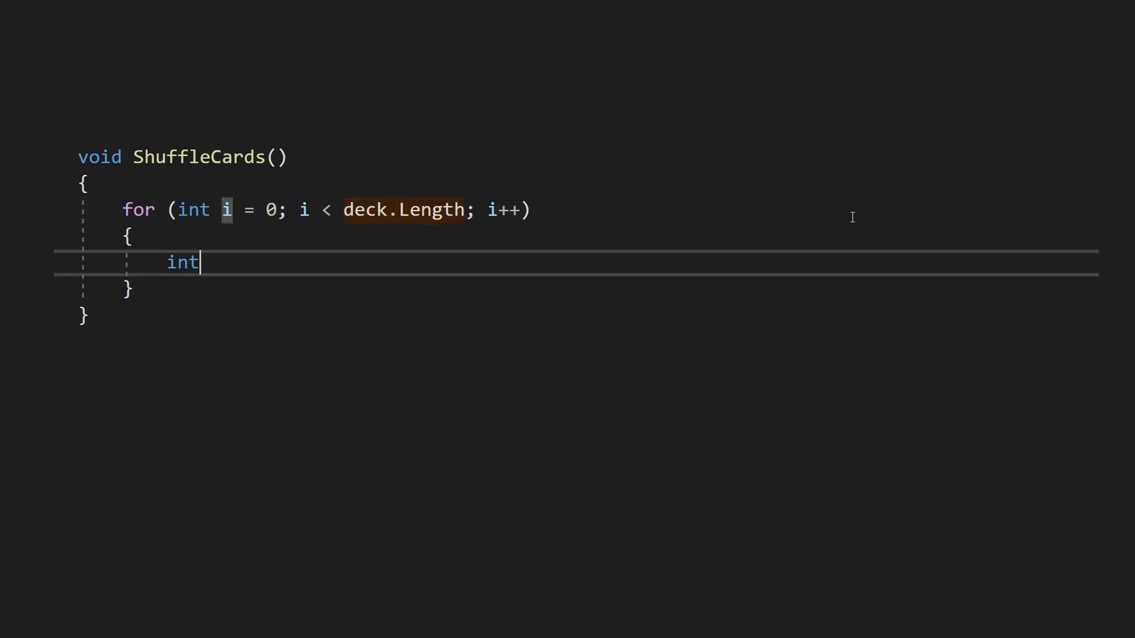
In the loop, set randomIndex from `Random.Range` and call `SwapCards(i, randomIndex)`.
text(randomIndex = Random)
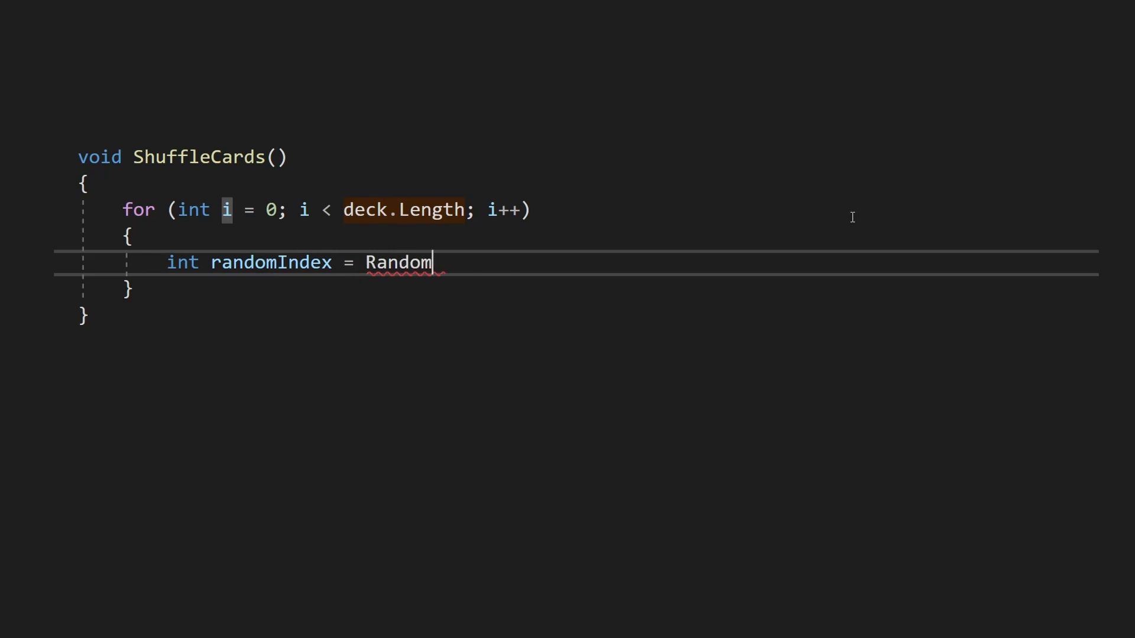
text(.Range(0);)
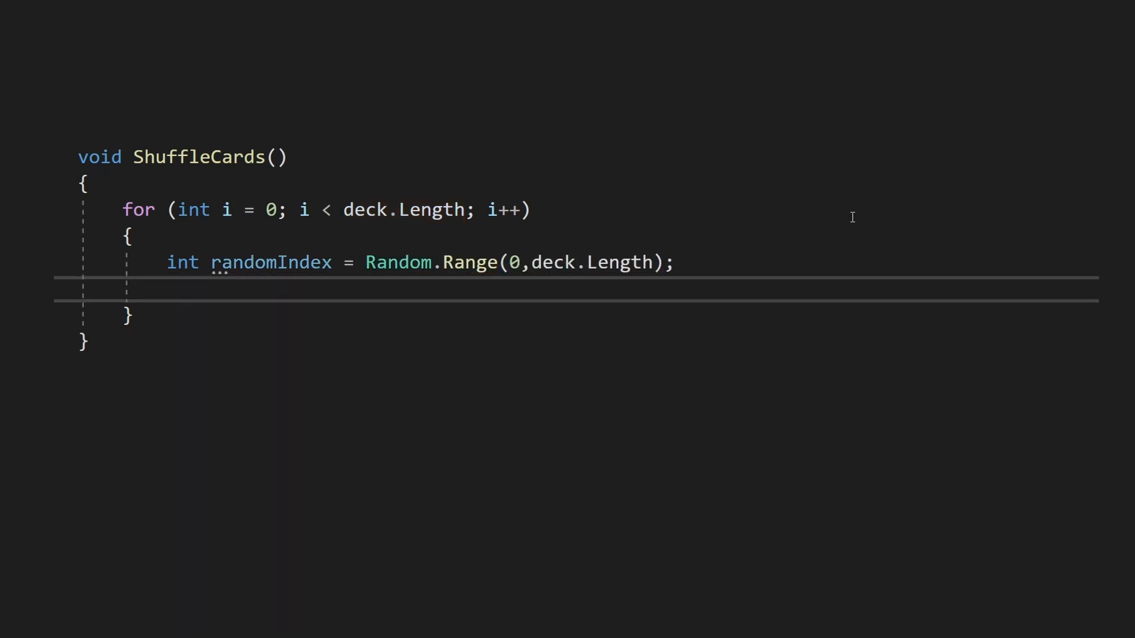
text(SwapCards(i,)
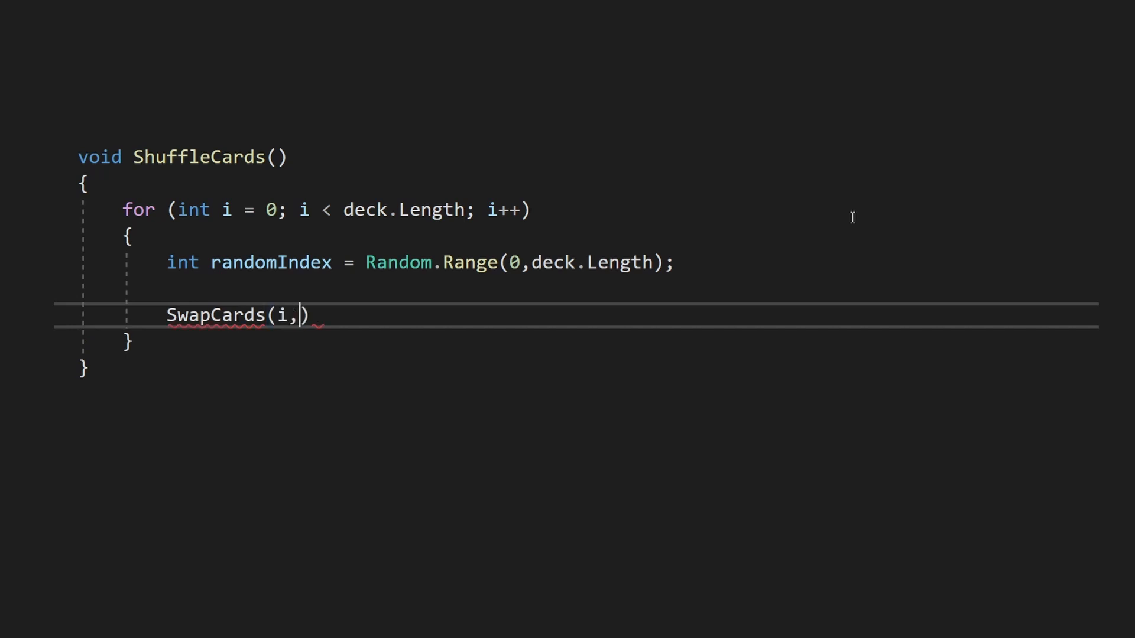
text(randomIndex);)
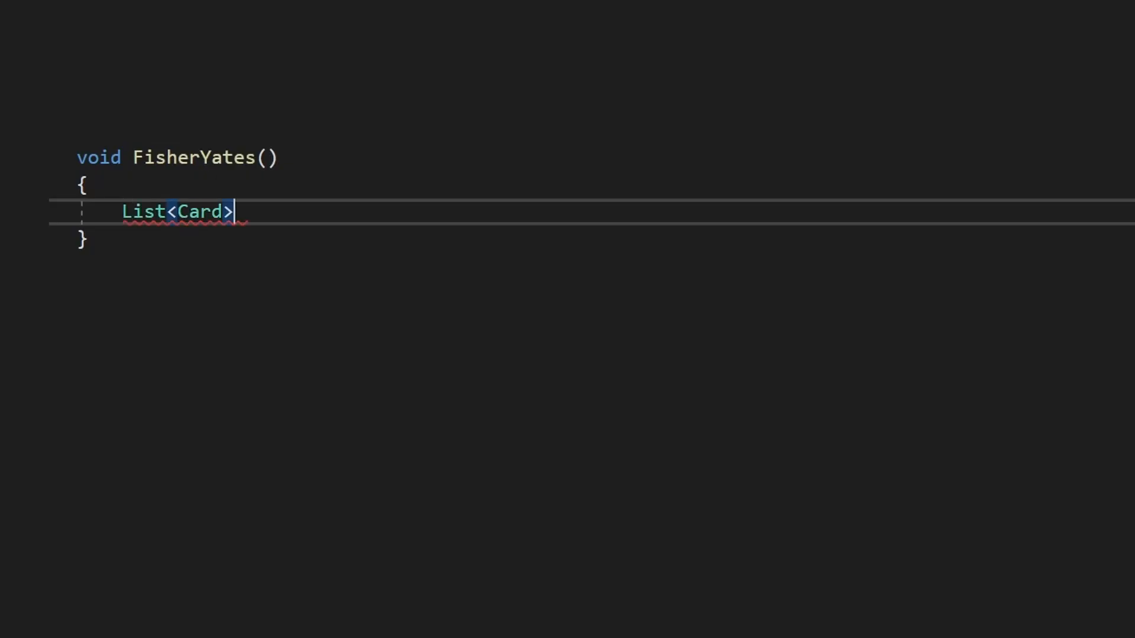
Copy deck into tempDeck, loop over deck, and assign tempDeck[randomIndex] from `Random.Range(0, tempDeck.Count)`.
text(tempDeck = new List<Card>(deck);)
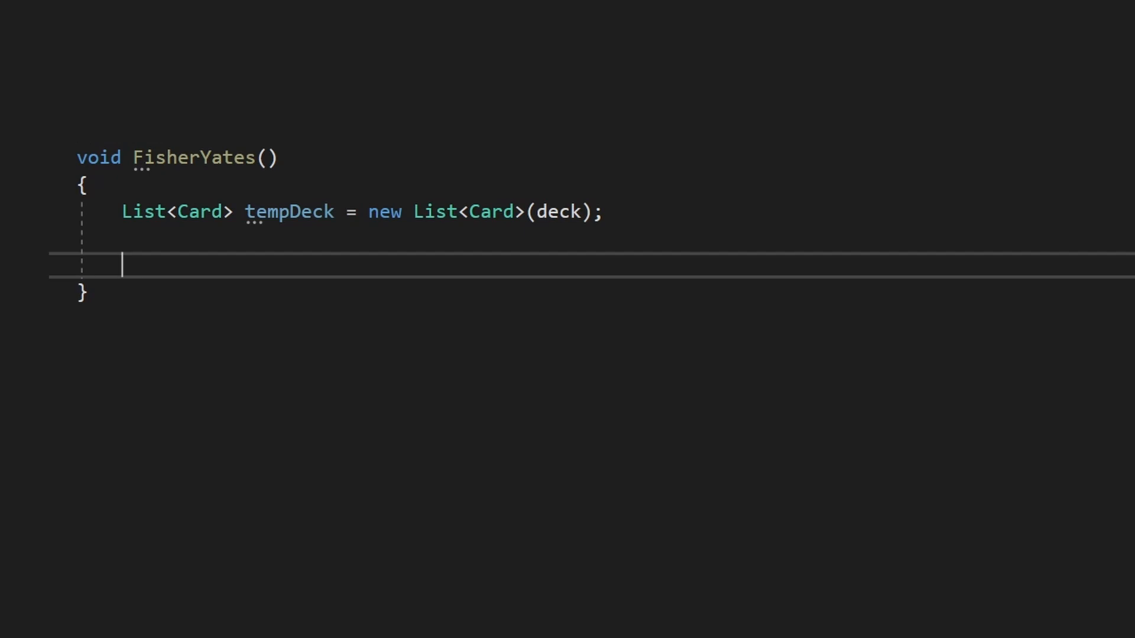
text(for (int i = 0; i < deck.Length; i++))
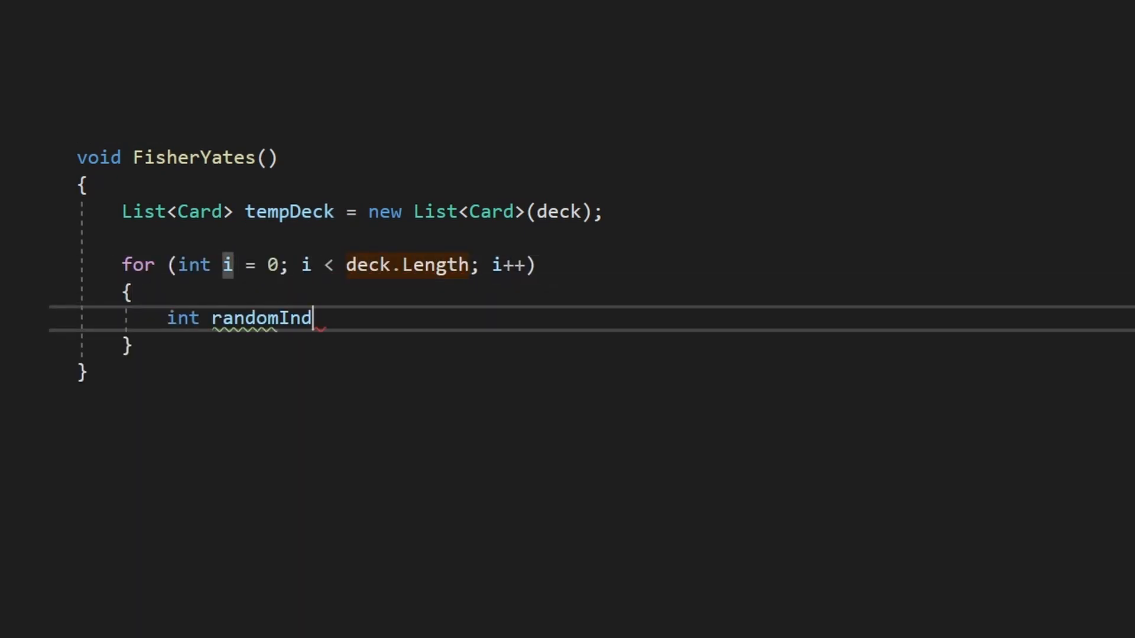
text(ex = Random.Range(0, tempDeck.Cou)
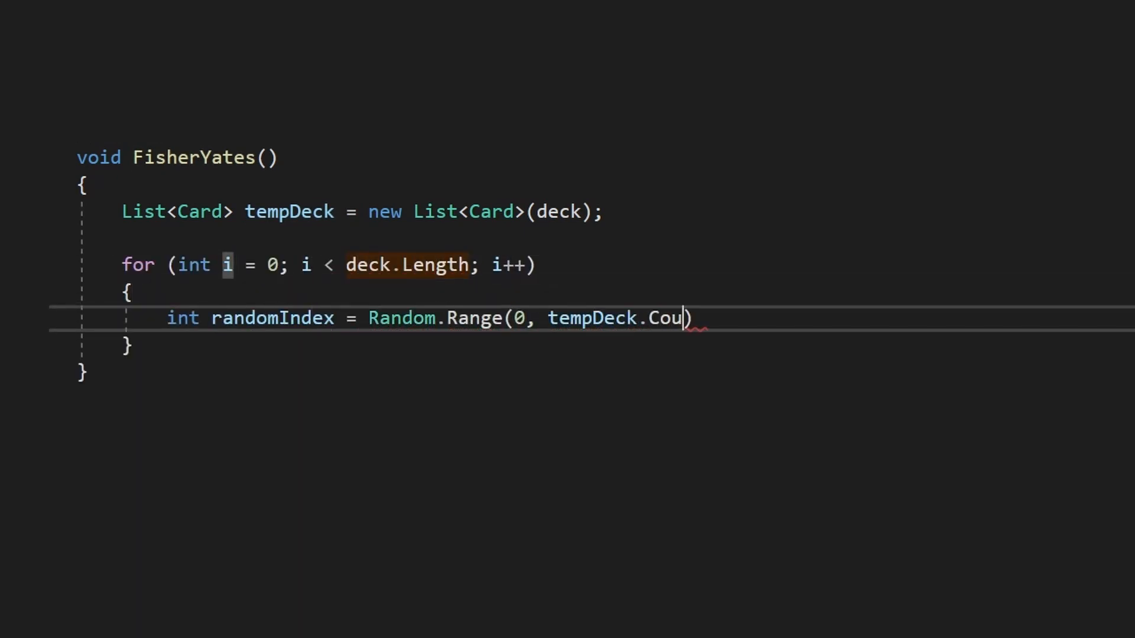
text(nt);)
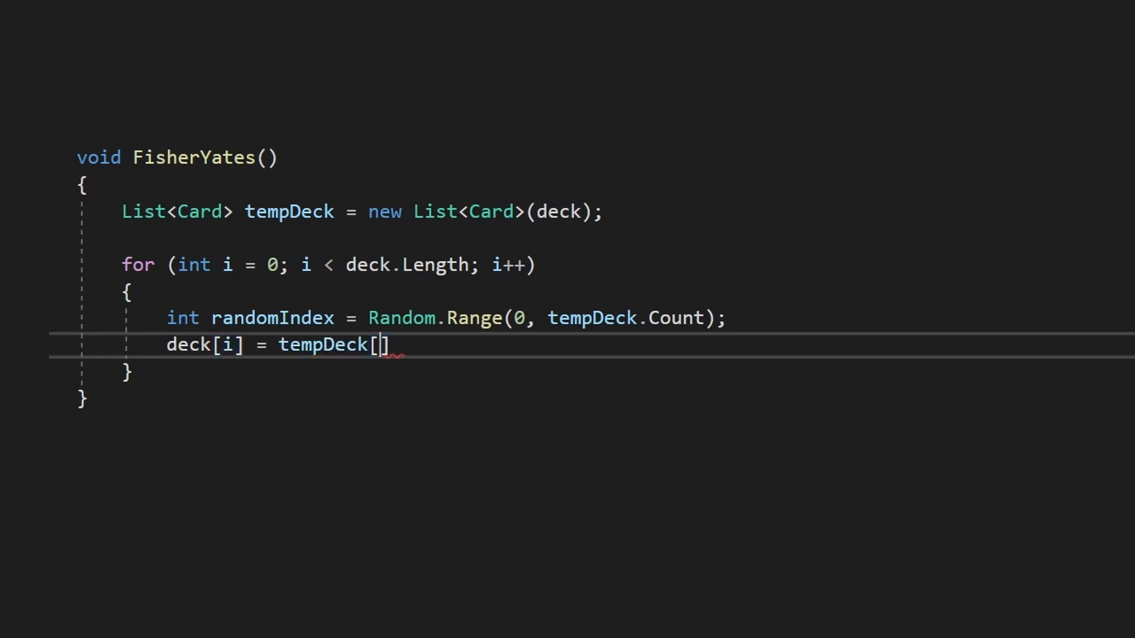
text(randomIndex];)
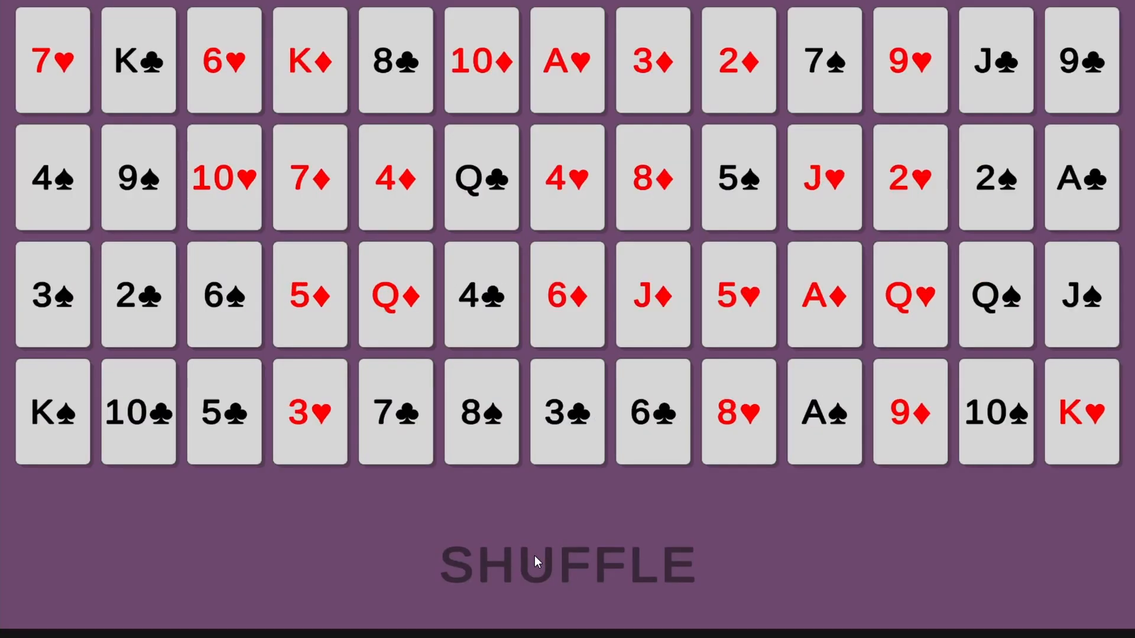
Press SHUFFLE three times to reorder the 52-card grid.
click(567, 564)
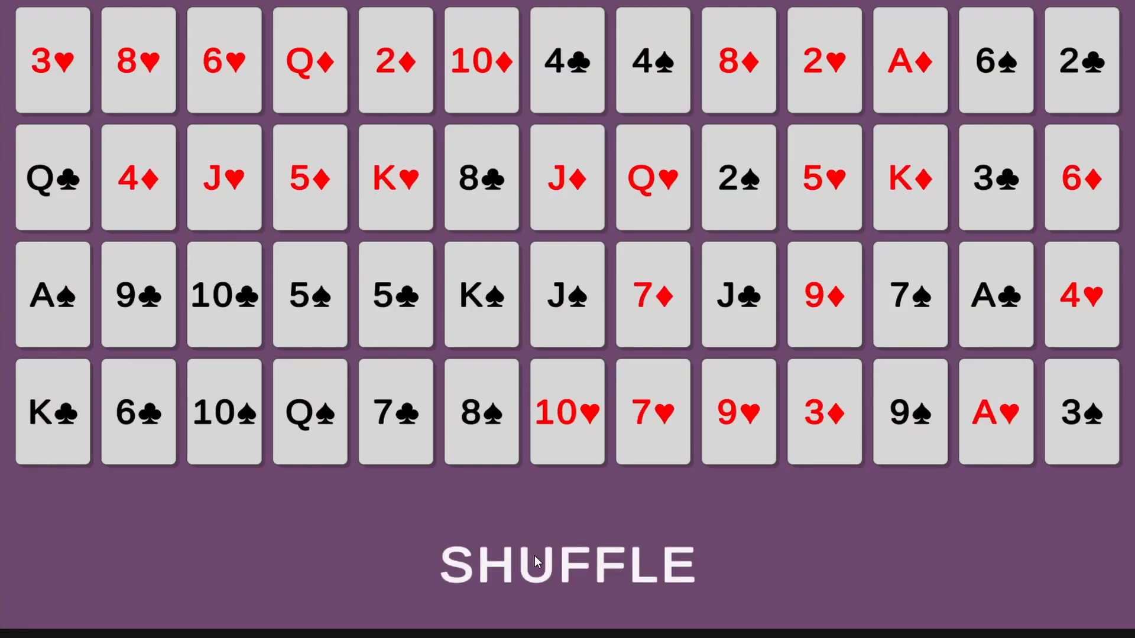
click(567, 567)
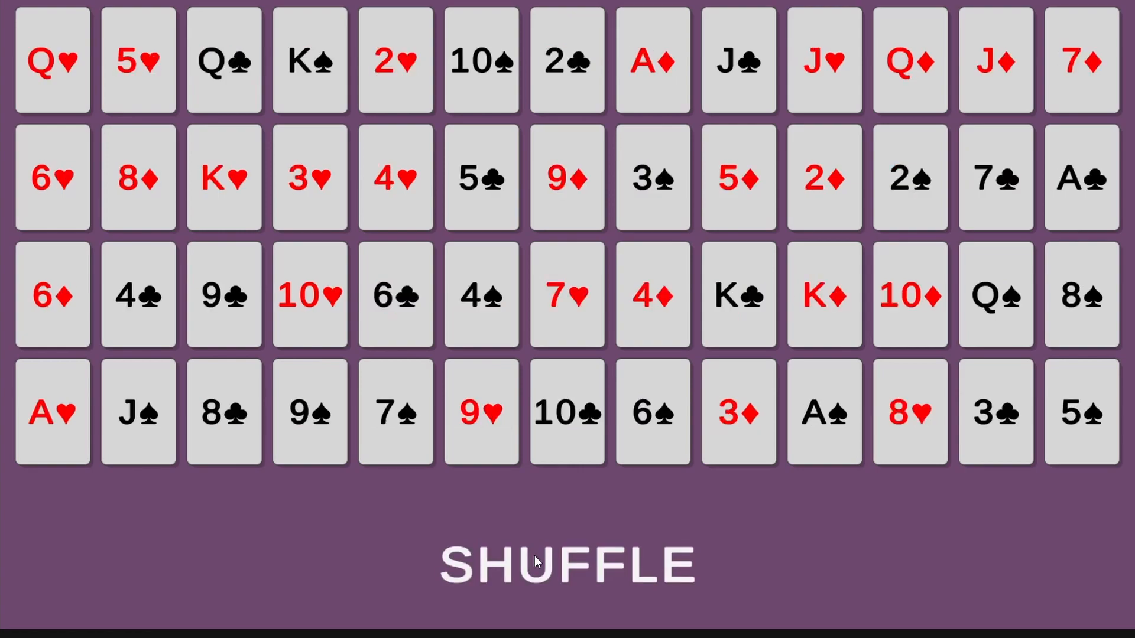
click(566, 566)
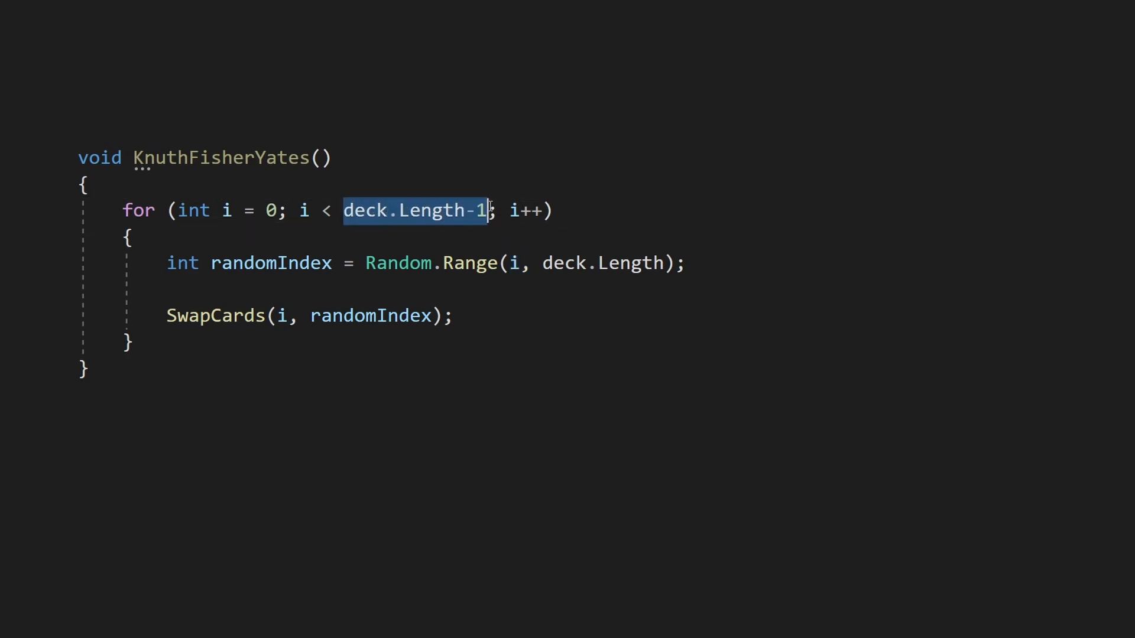
mouse_move(664, 423)
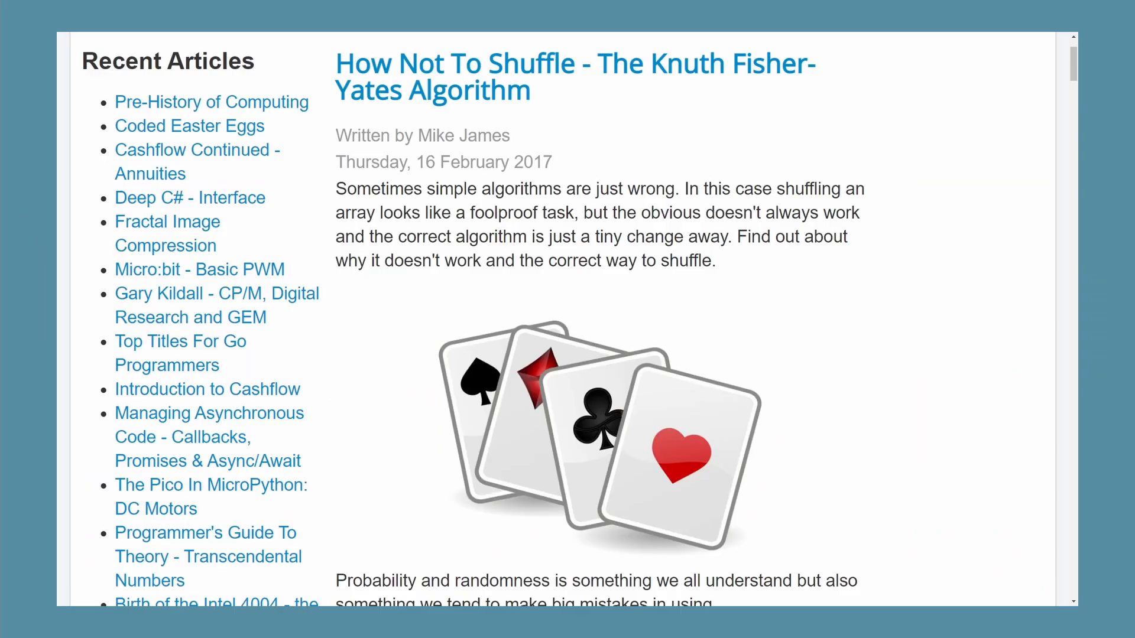
Scroll past the naive C# shuffle example into the discussion of its flaws.
scroll(down, 3)
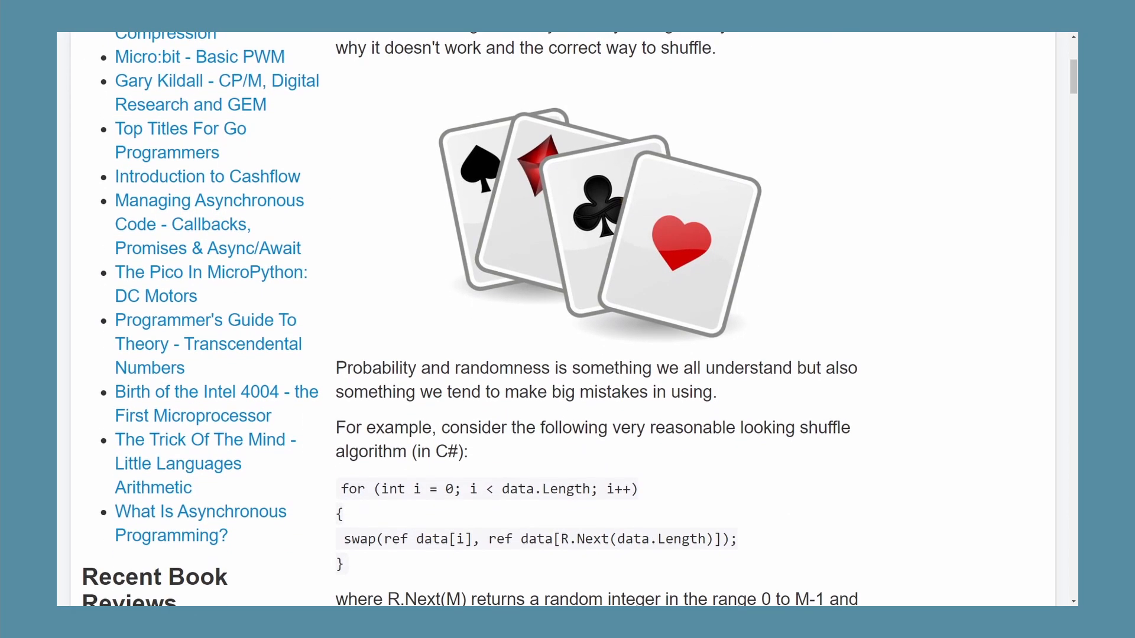
scroll(down, 3)
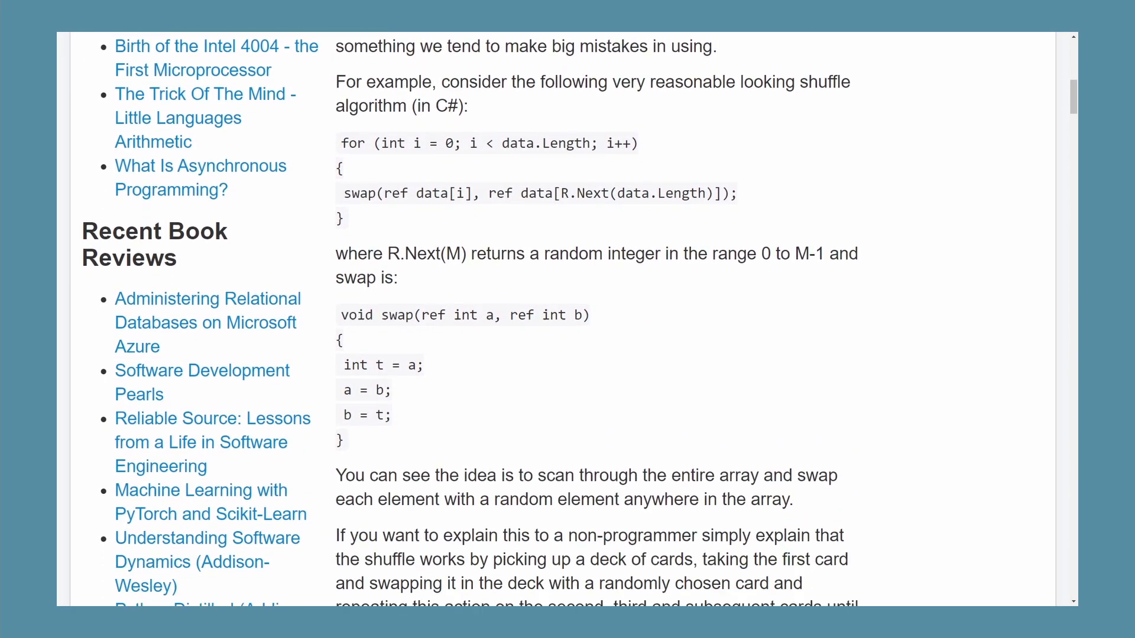
scroll(down, 3)
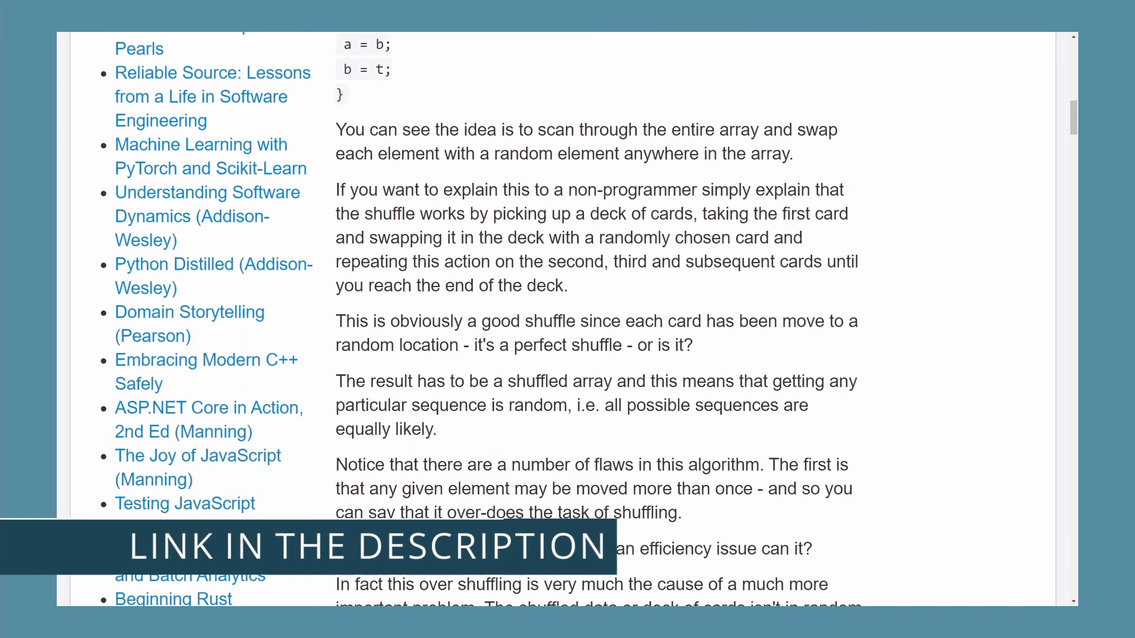